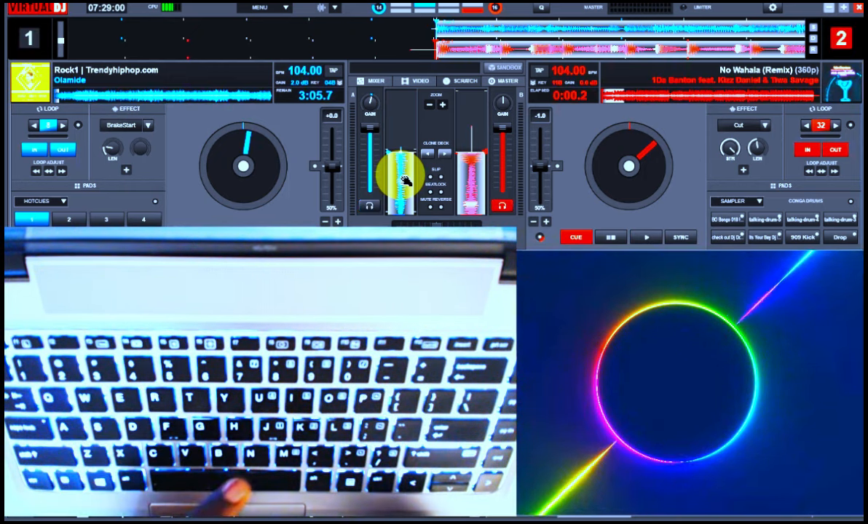
# - Start the 'No Wahala (Remix)' music video playing on deck 2 at 104 BPM
pyautogui.click(645, 237)
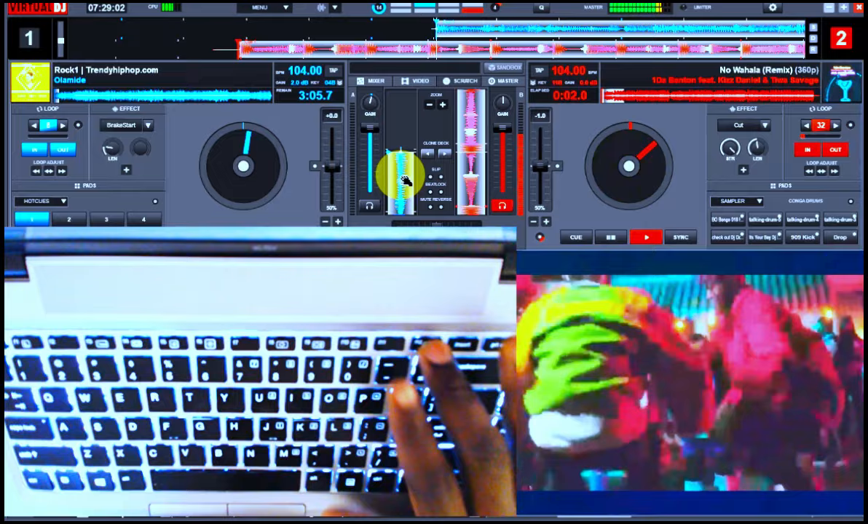